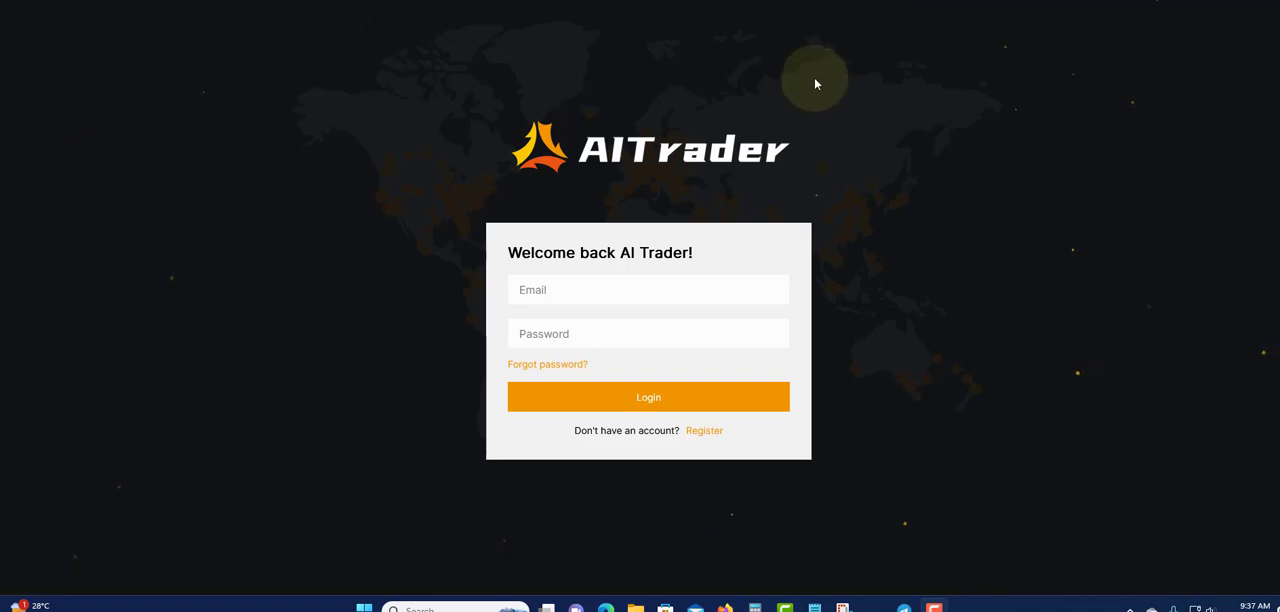
pyautogui.moveTo(396, 124)
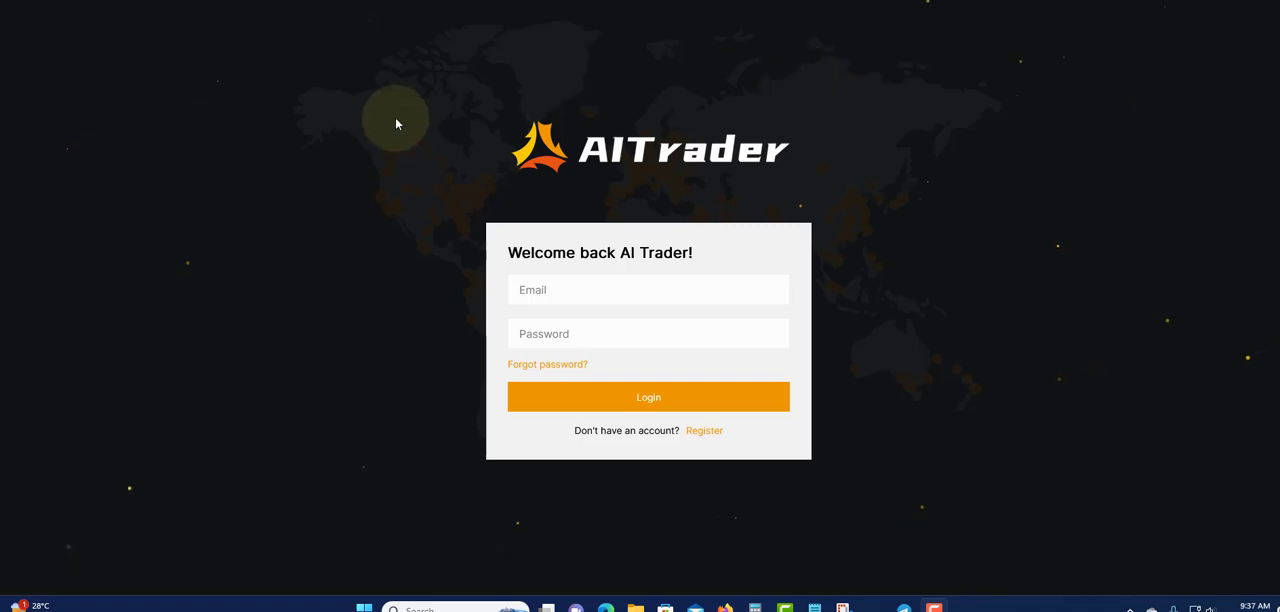
pyautogui.moveTo(636, 116)
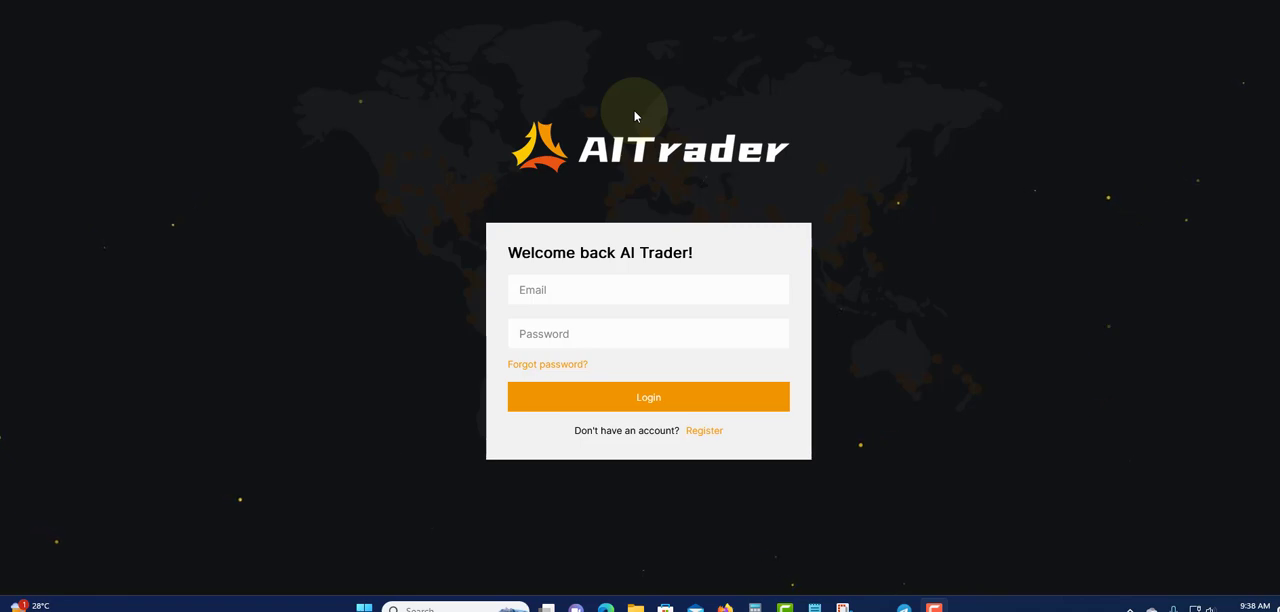
pyautogui.moveTo(636, 104)
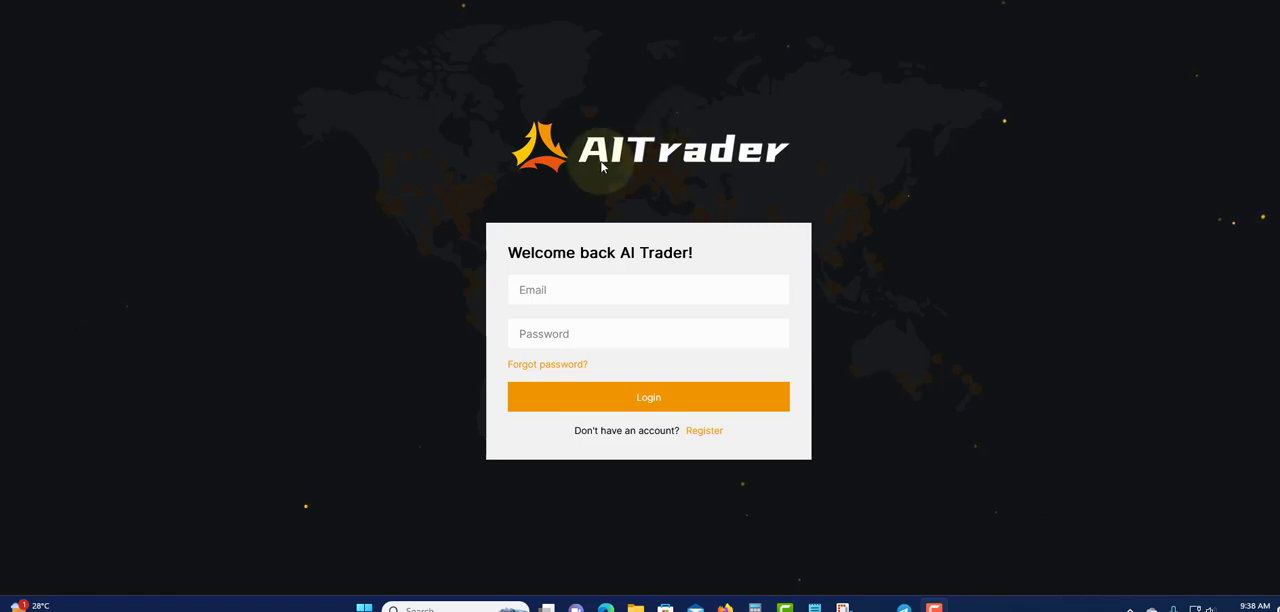
pyautogui.moveTo(592, 210)
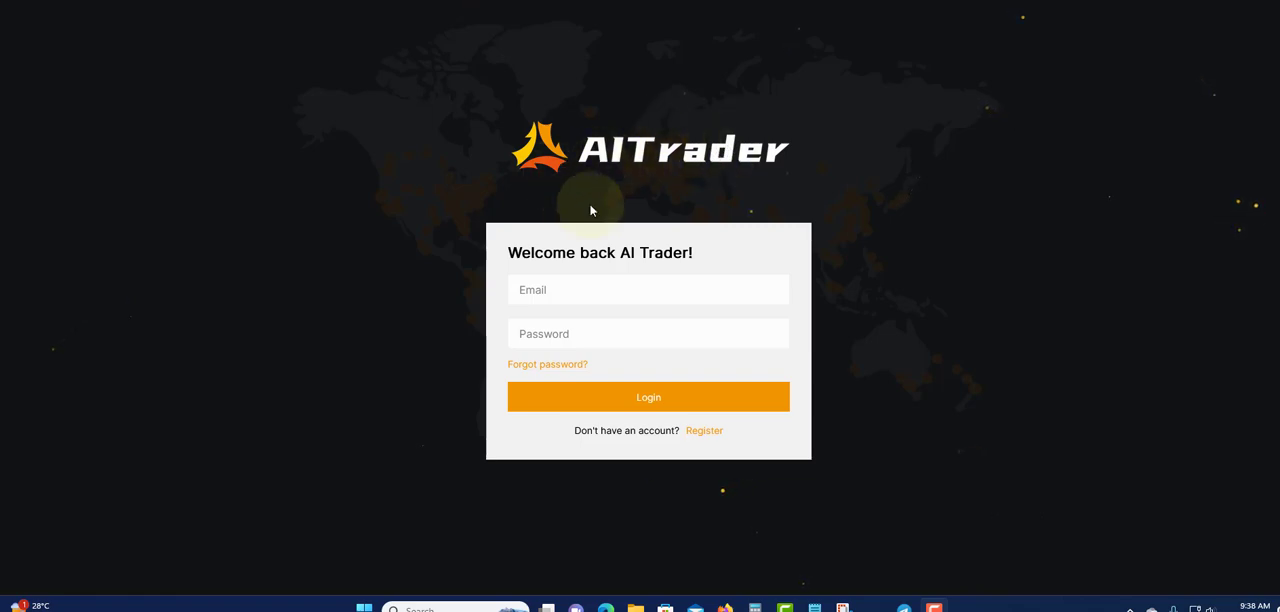
pyautogui.moveTo(624, 150)
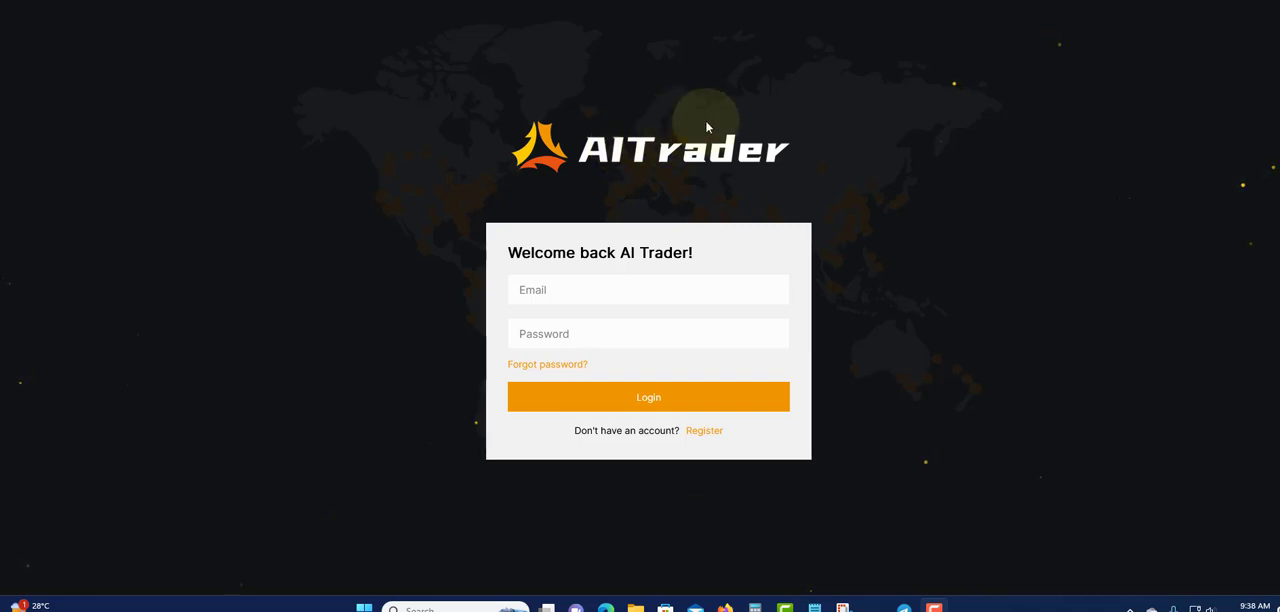
pyautogui.moveTo(604, 180)
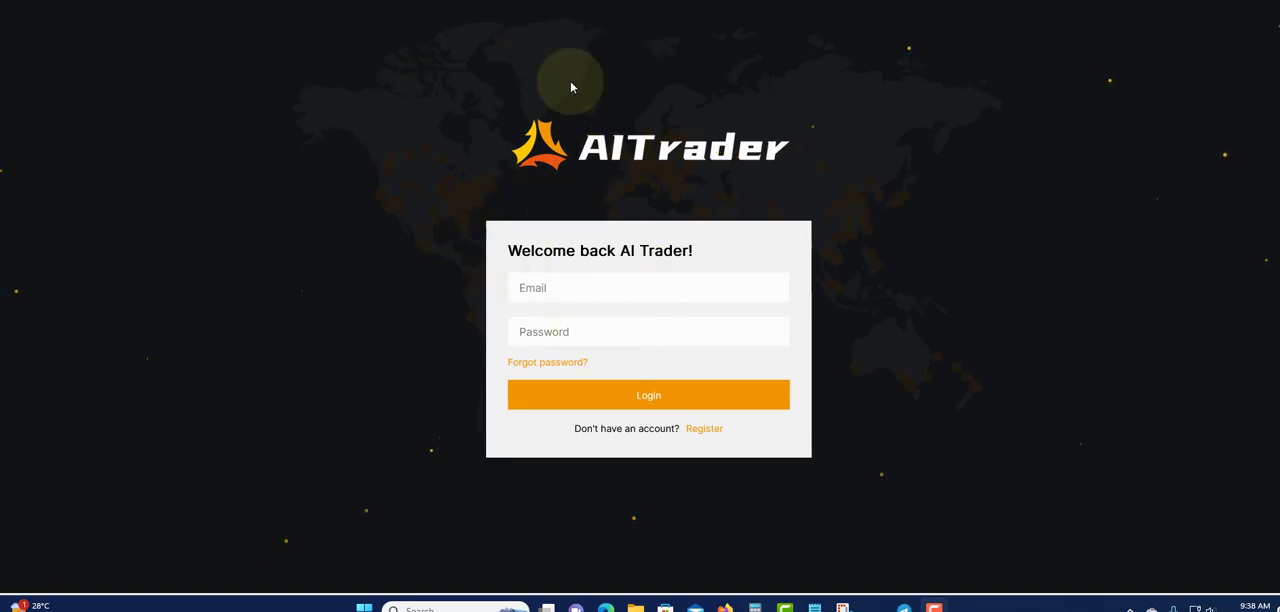
pyautogui.moveTo(676, 144)
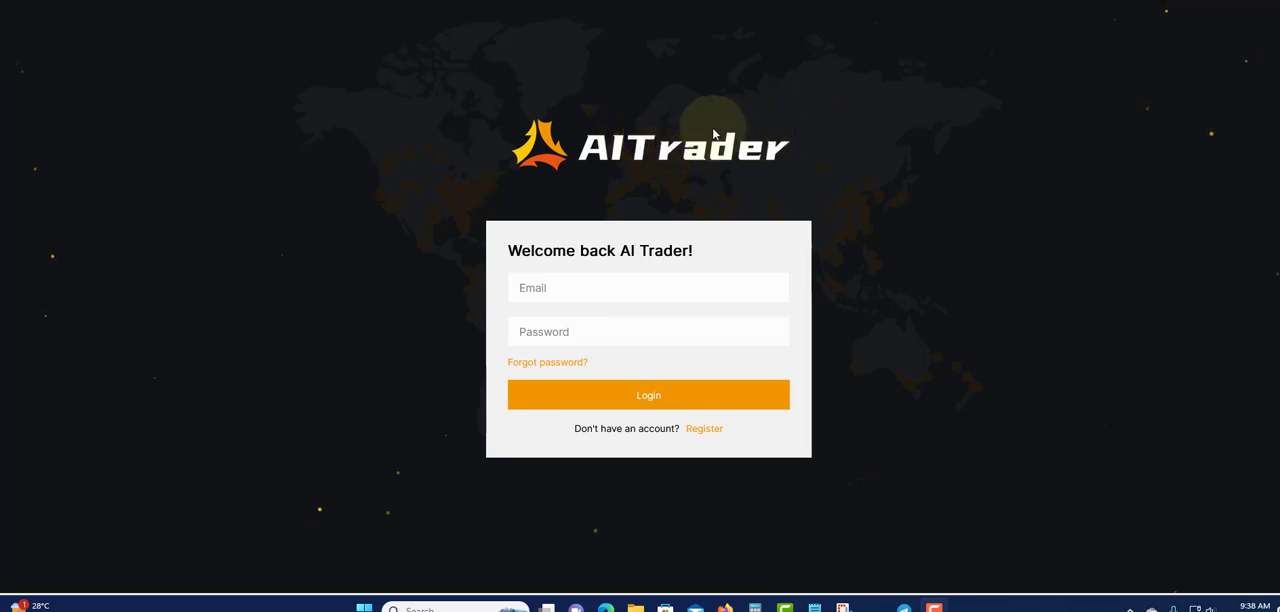
pyautogui.moveTo(692, 150)
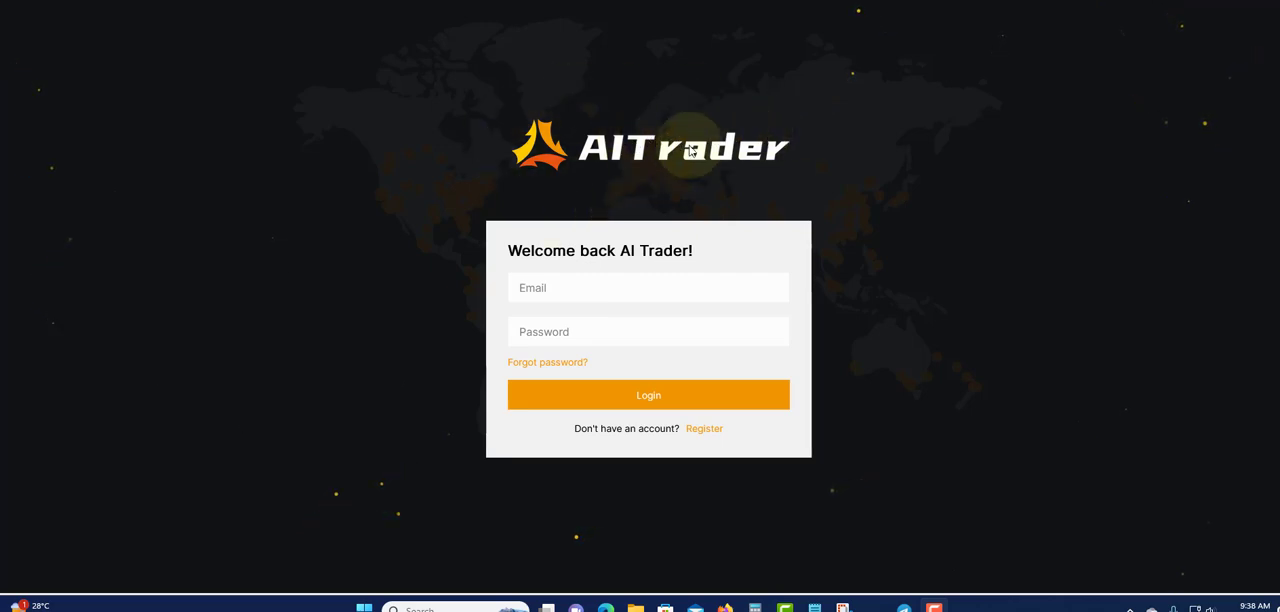
pyautogui.moveTo(592, 216)
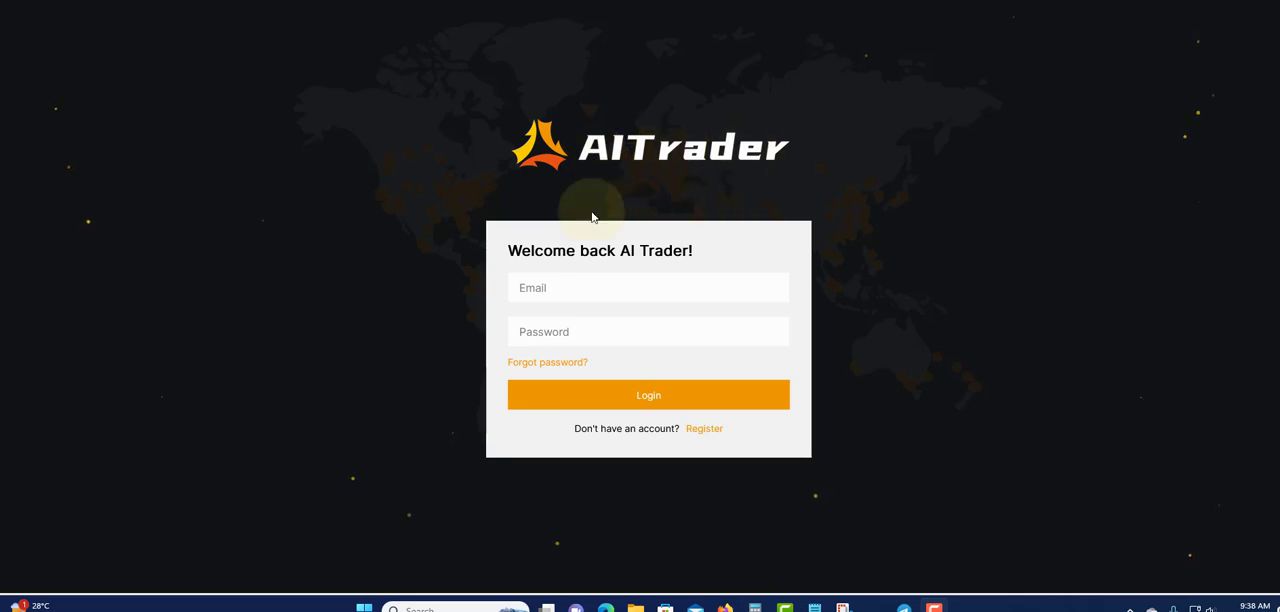
pyautogui.moveTo(892, 264)
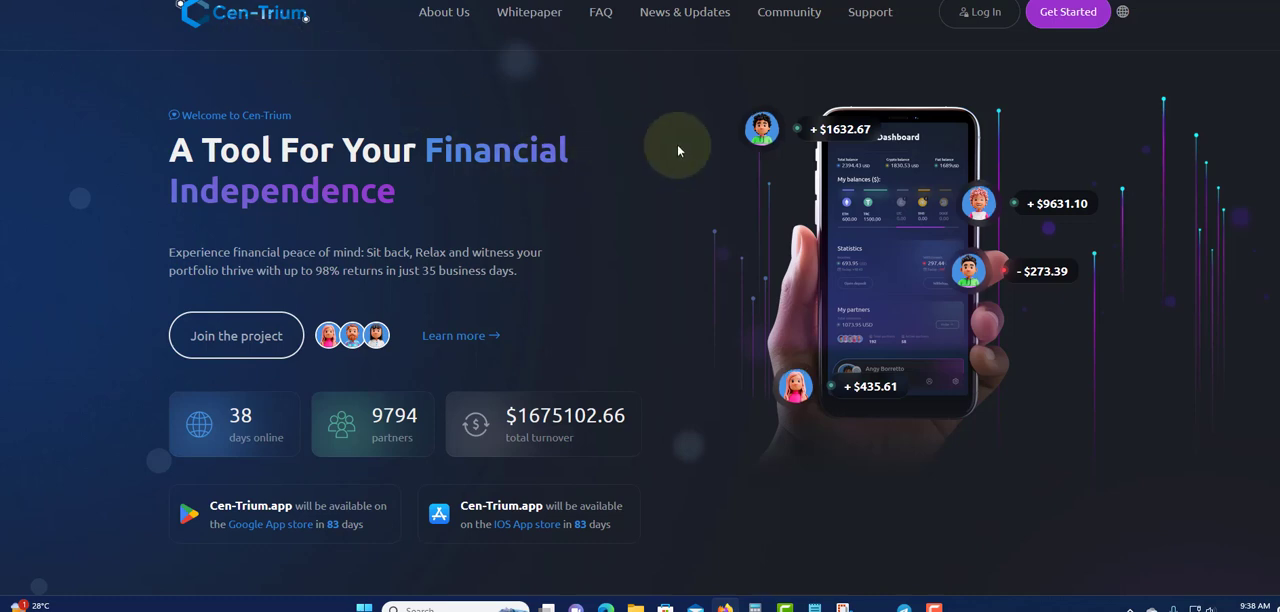
pyautogui.moveTo(594, 288)
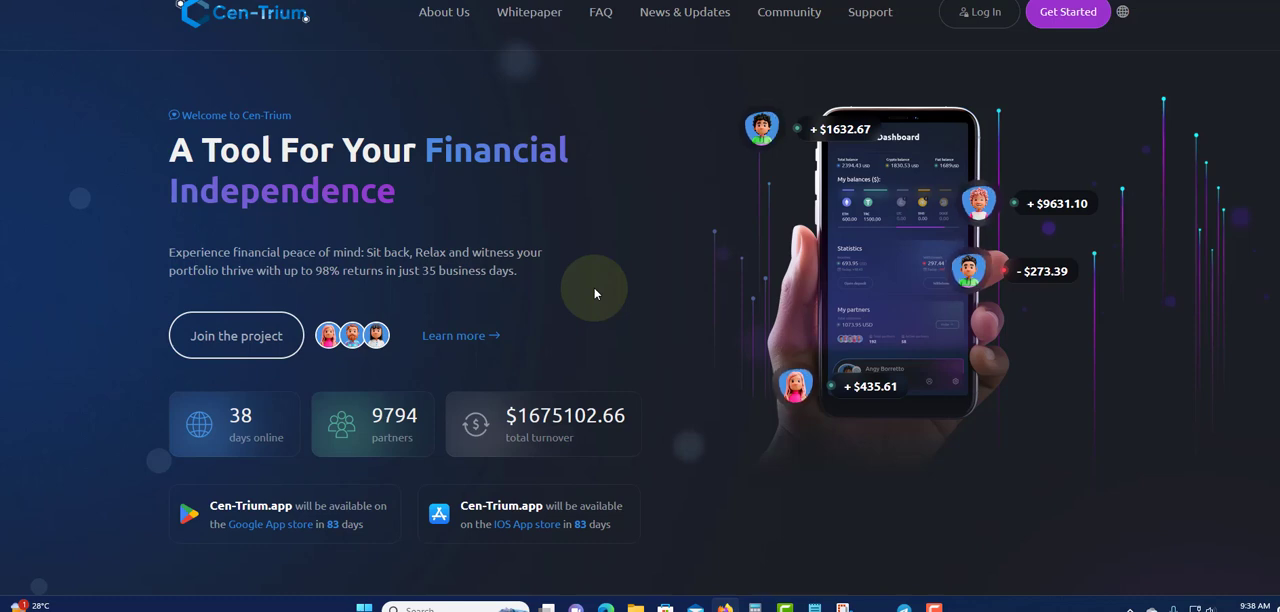
pyautogui.moveTo(200, 444)
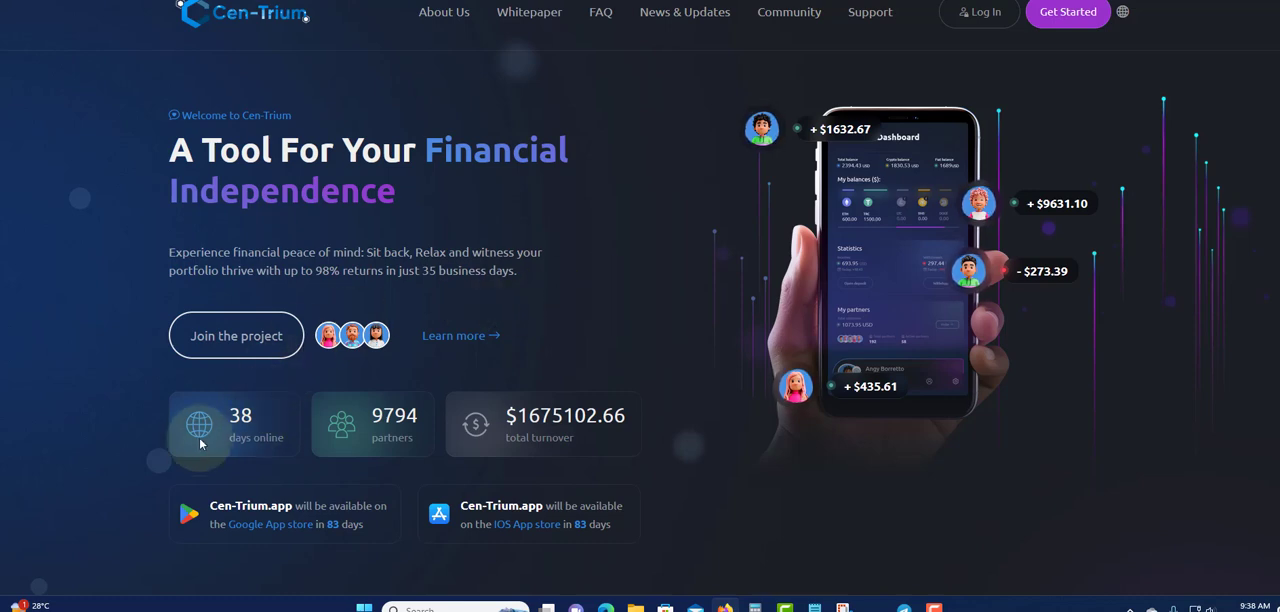
pyautogui.moveTo(222, 454)
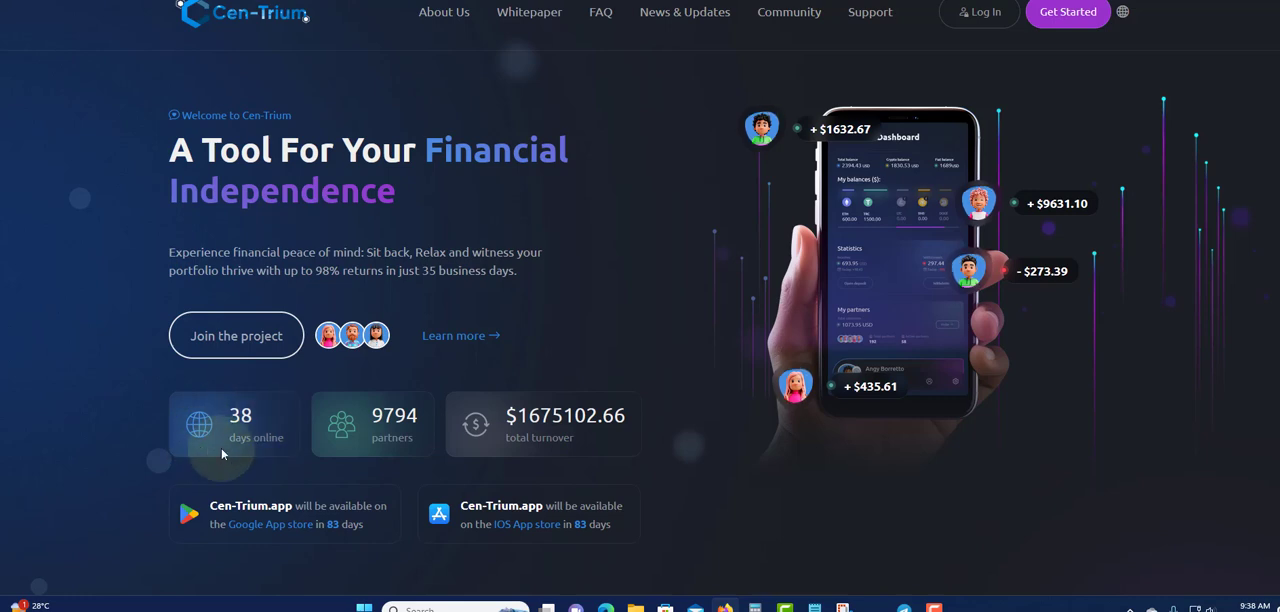
pyautogui.moveTo(282, 416)
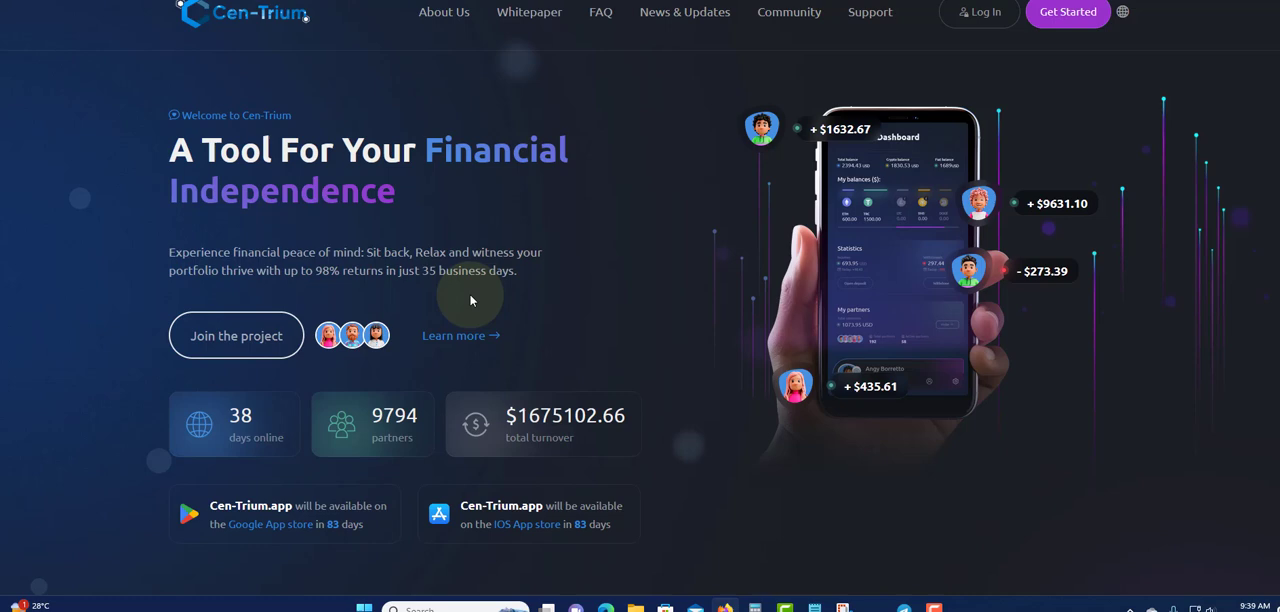
pyautogui.moveTo(570, 278)
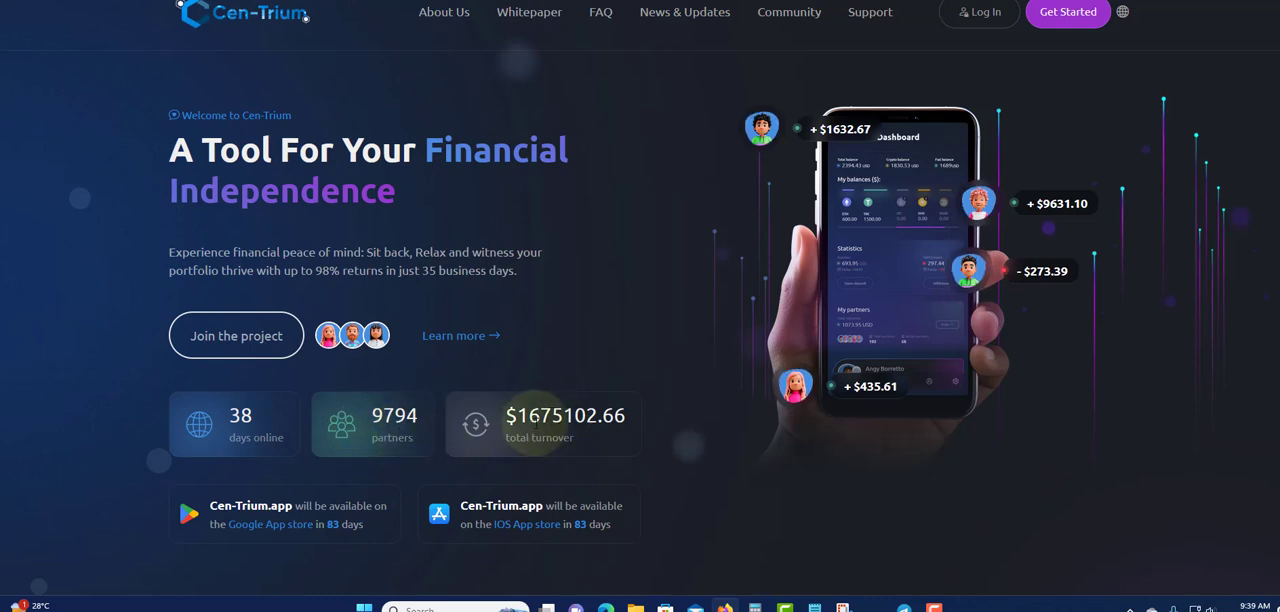
pyautogui.moveTo(434, 484)
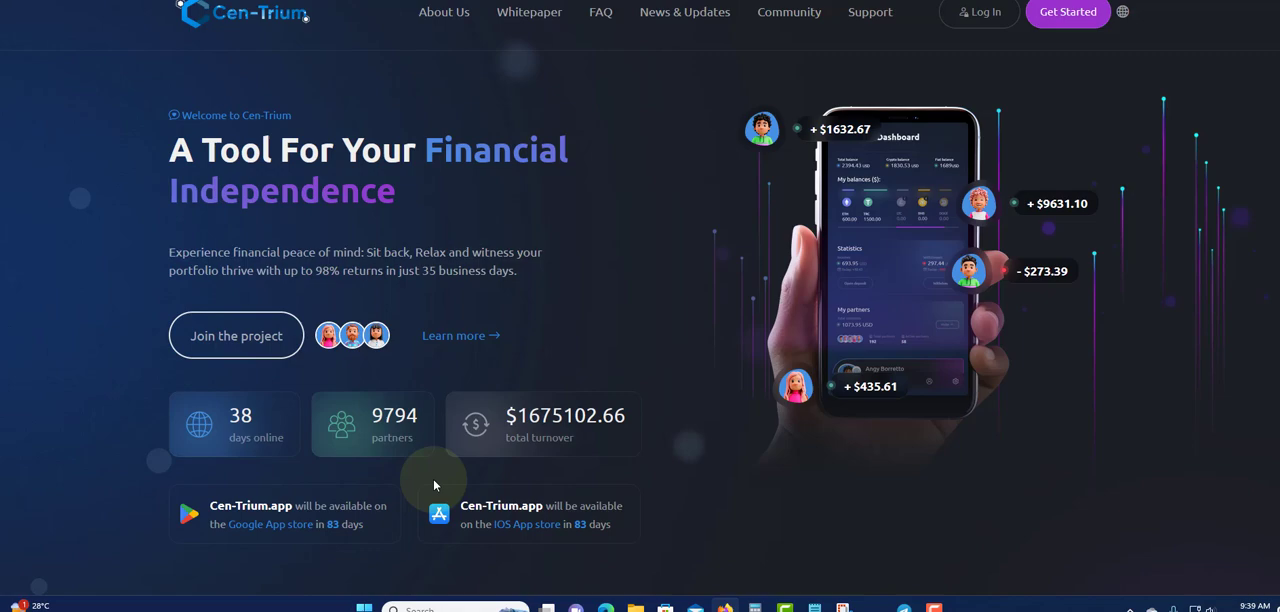
pyautogui.scroll(-3)
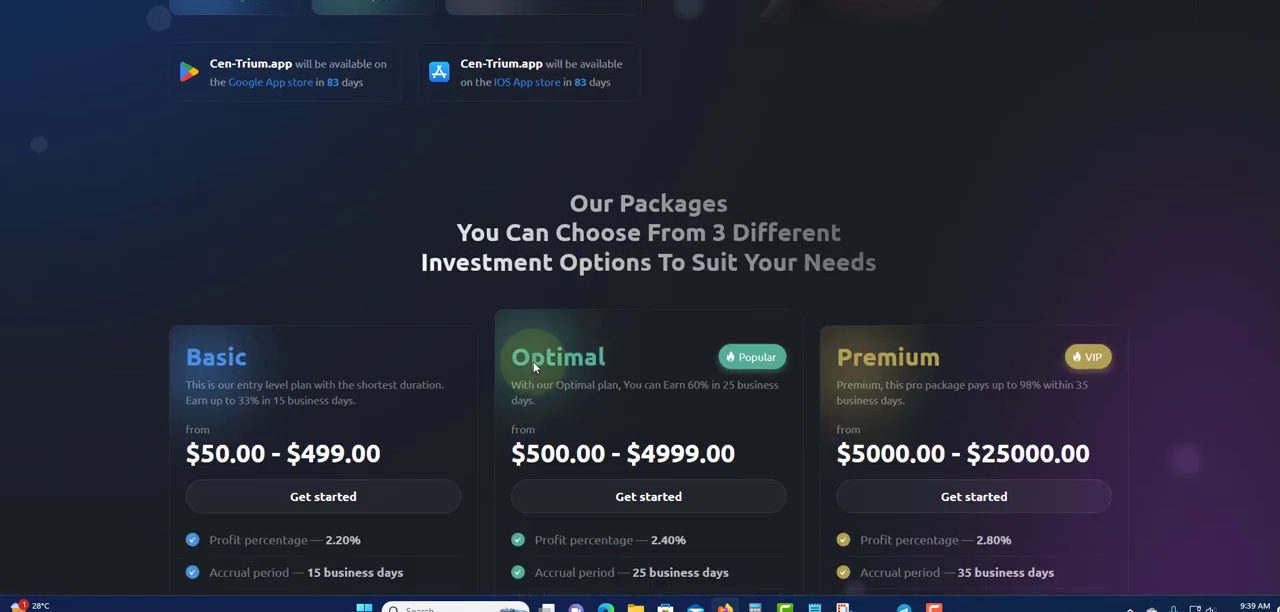
pyautogui.scroll(-3)
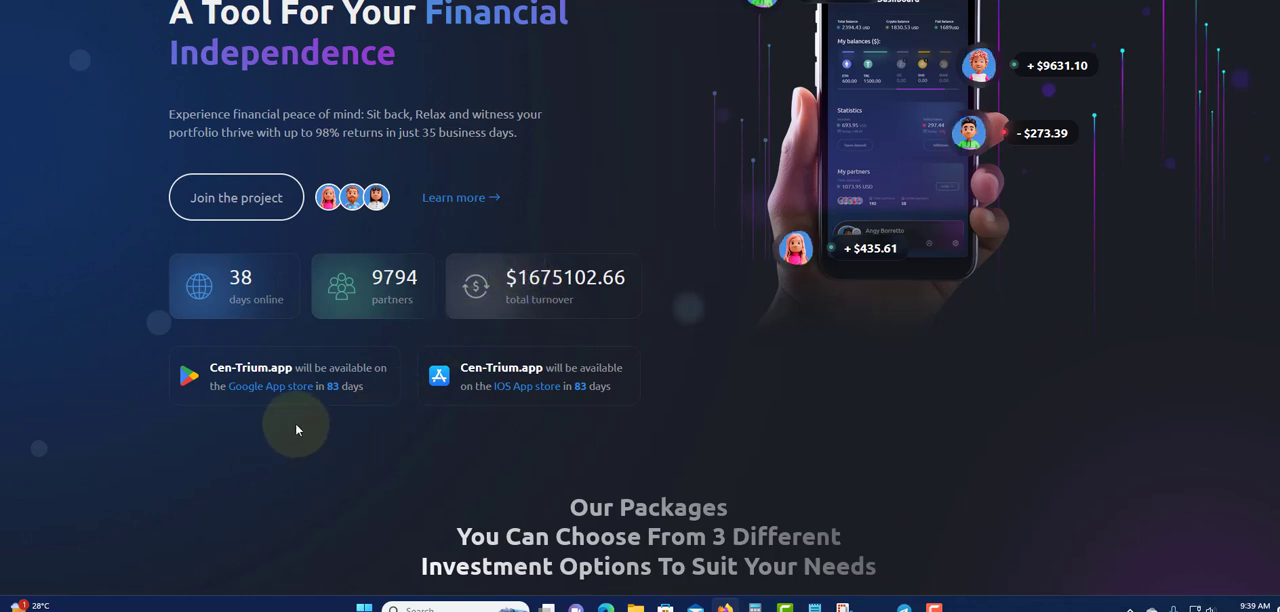
pyautogui.moveTo(248, 376)
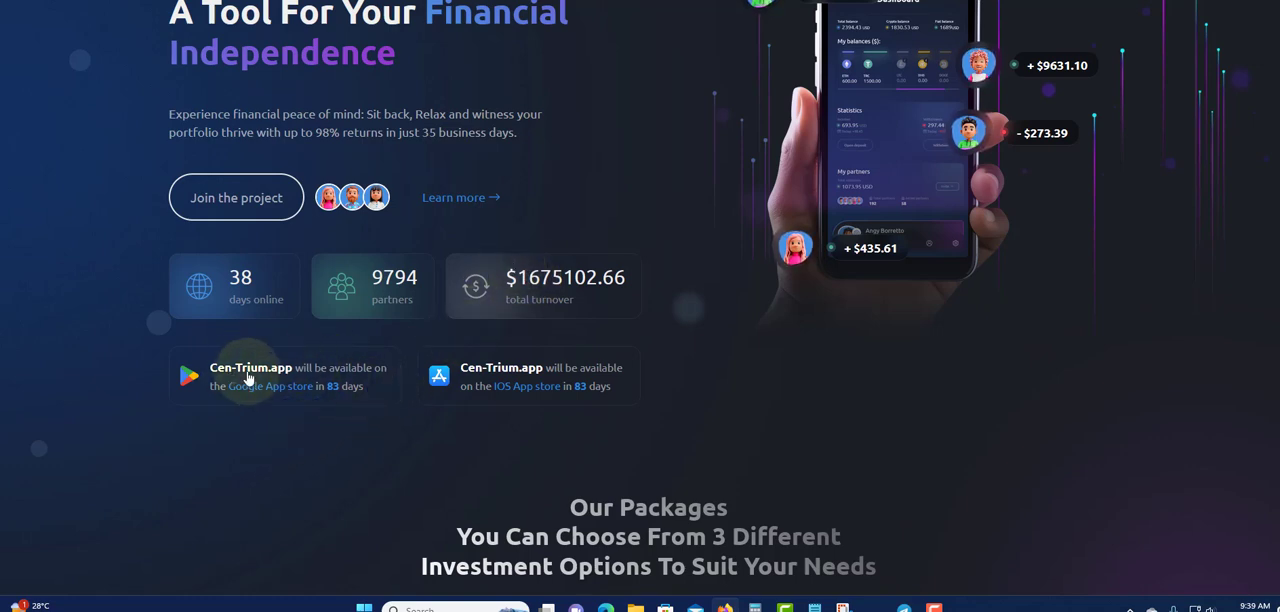
pyautogui.moveTo(360, 378)
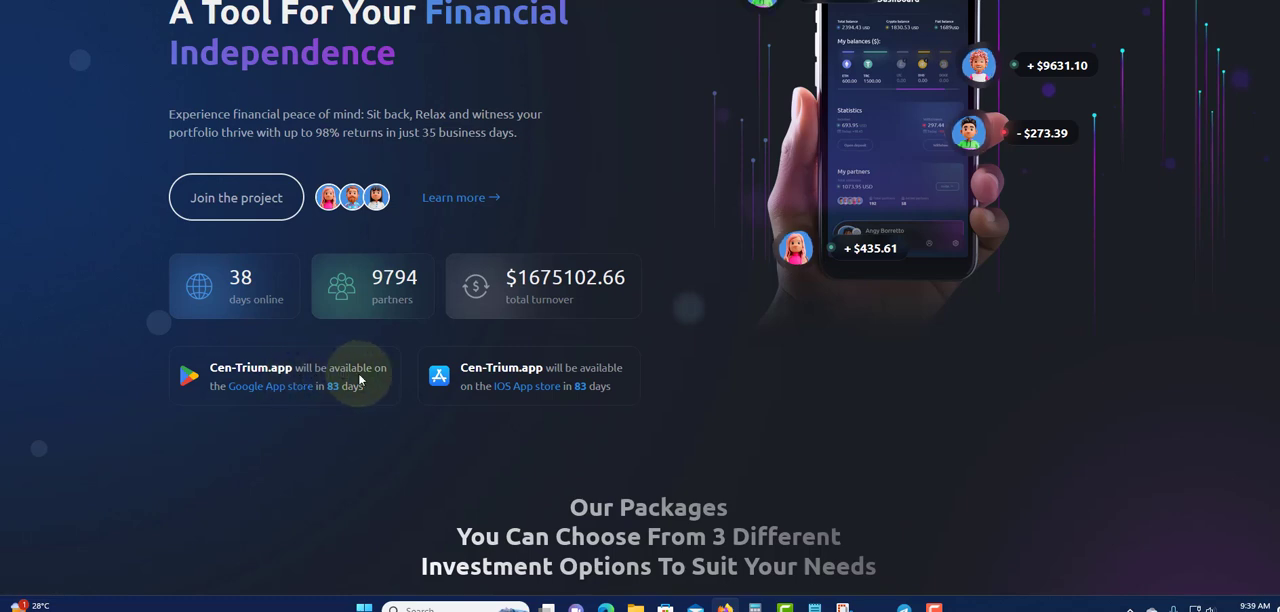
pyautogui.moveTo(544, 318)
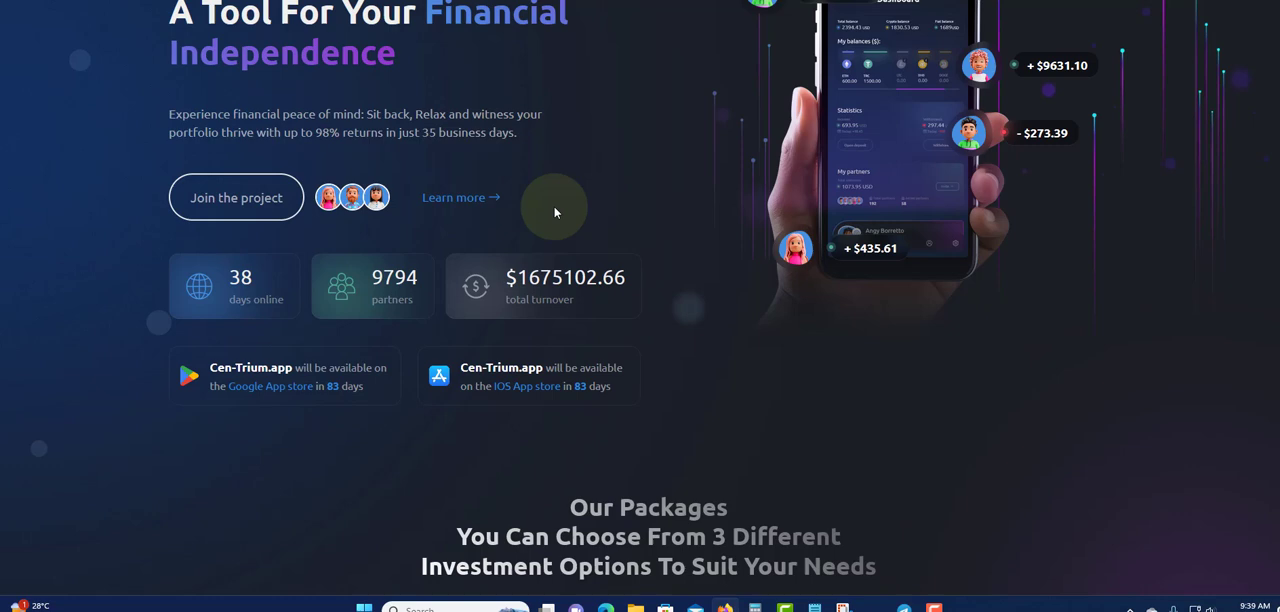
pyautogui.moveTo(630, 208)
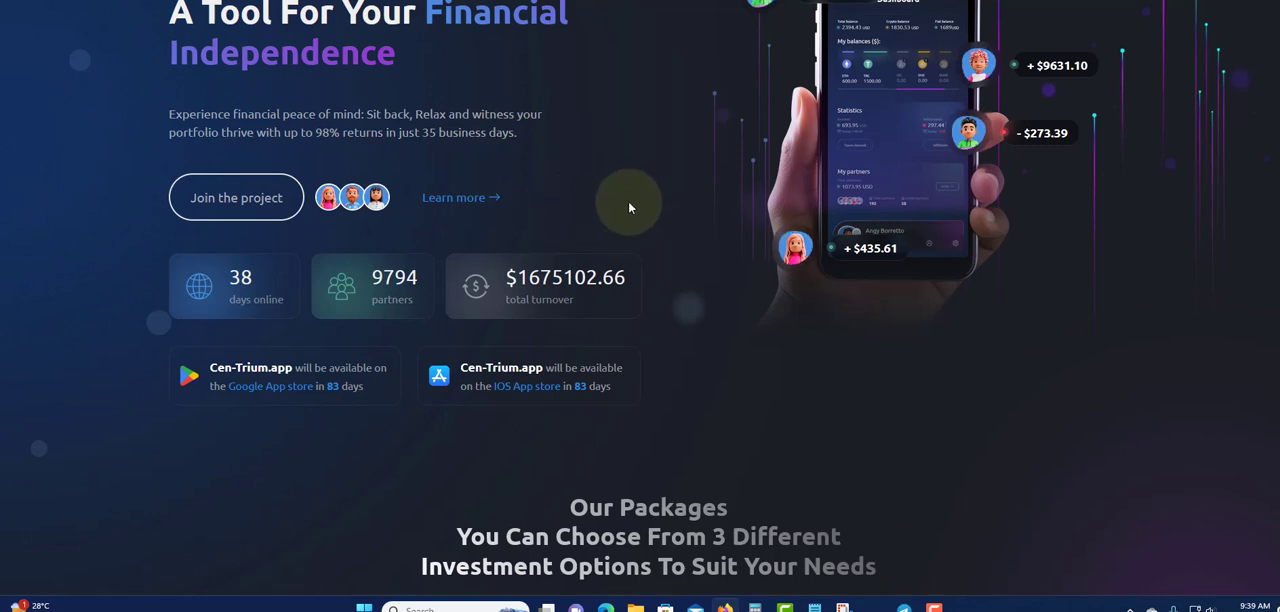
pyautogui.moveTo(732, 358)
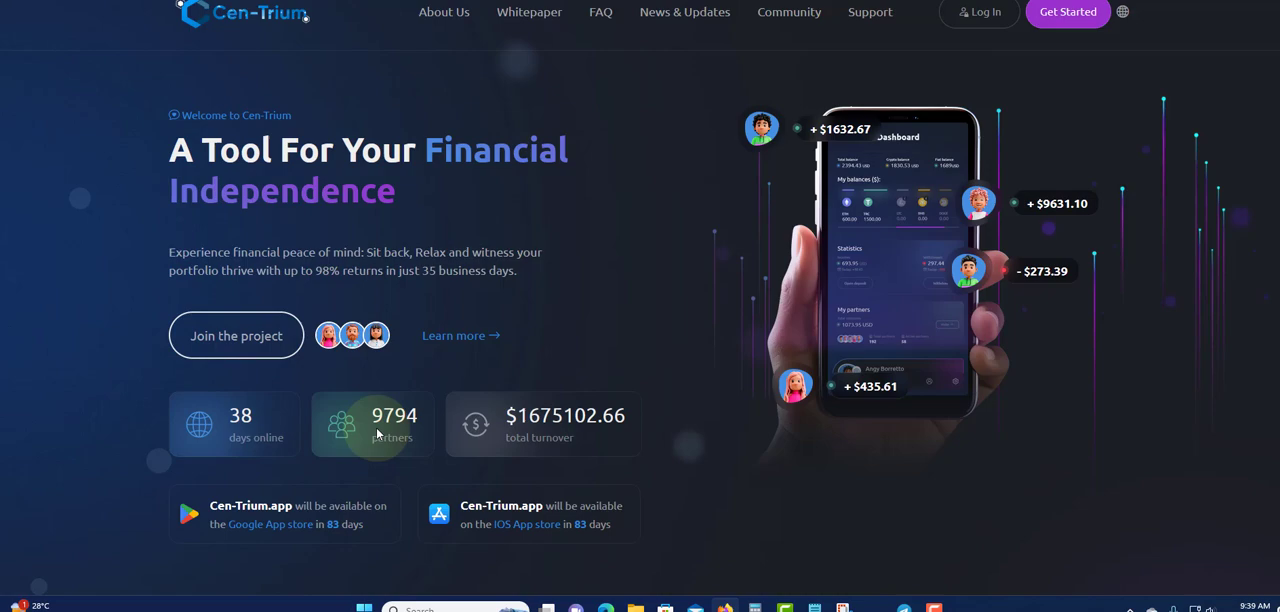
pyautogui.moveTo(630, 324)
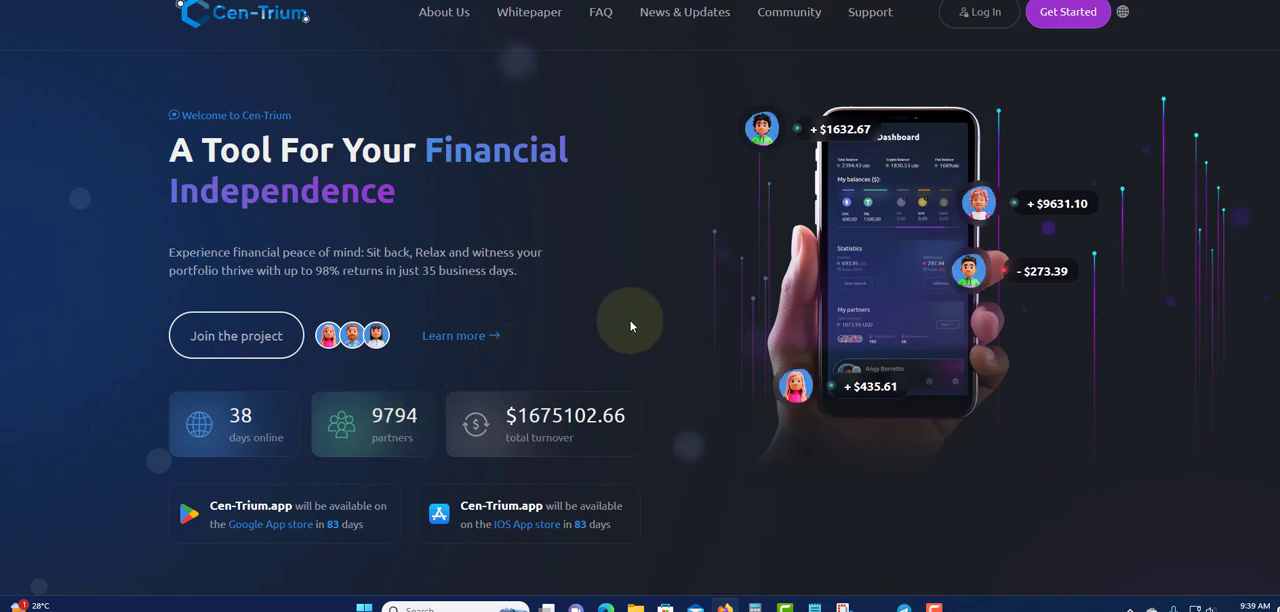
pyautogui.scroll(-3)
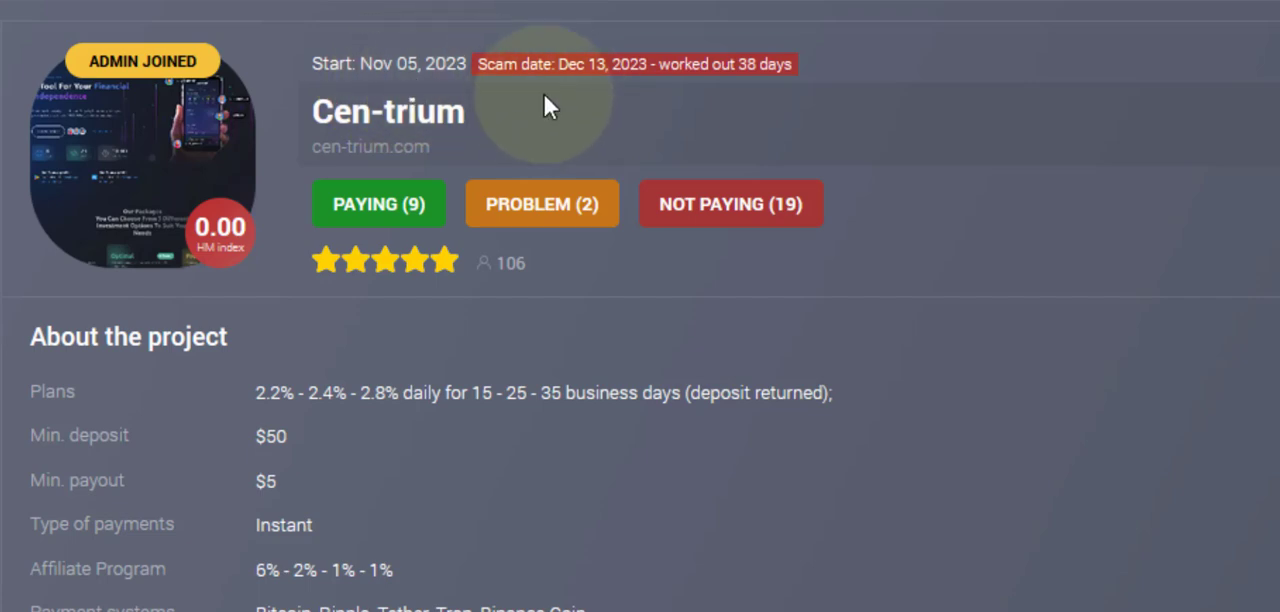
pyautogui.moveTo(752, 92)
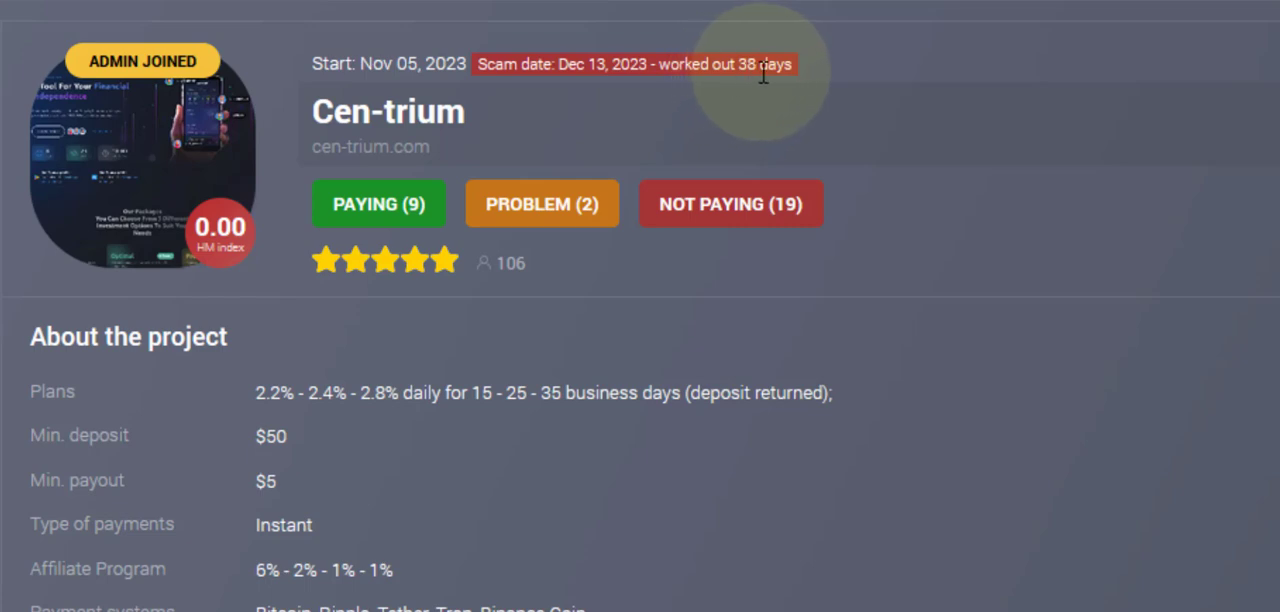
pyautogui.moveTo(364, 296)
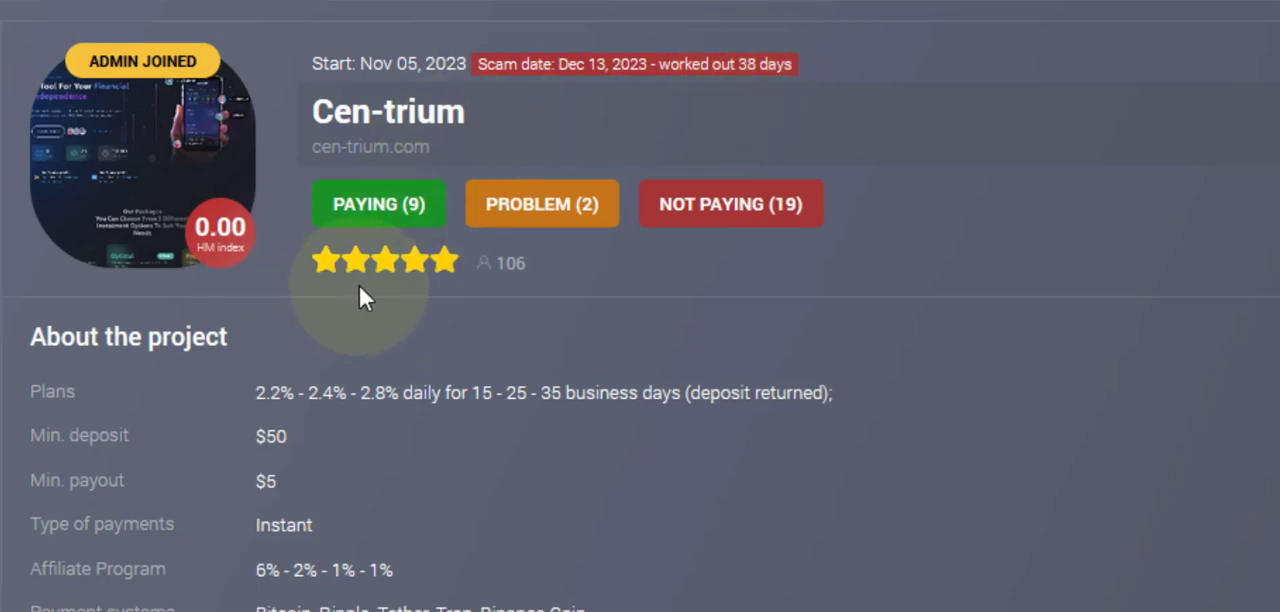
pyautogui.moveTo(496, 312)
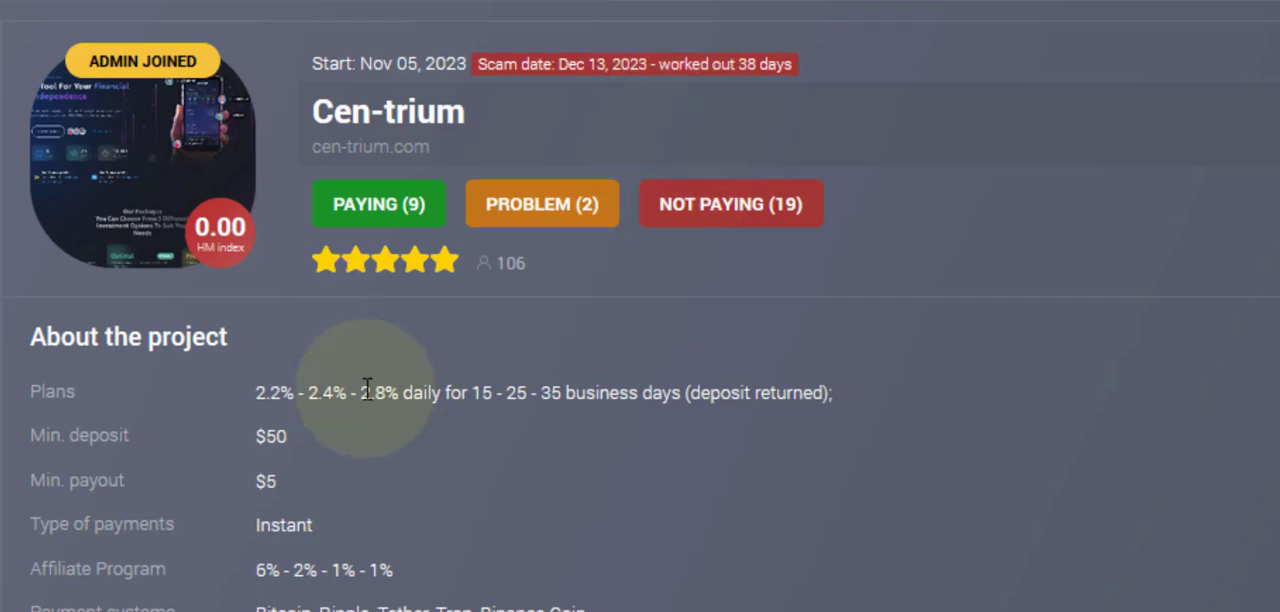
pyautogui.moveTo(498, 264)
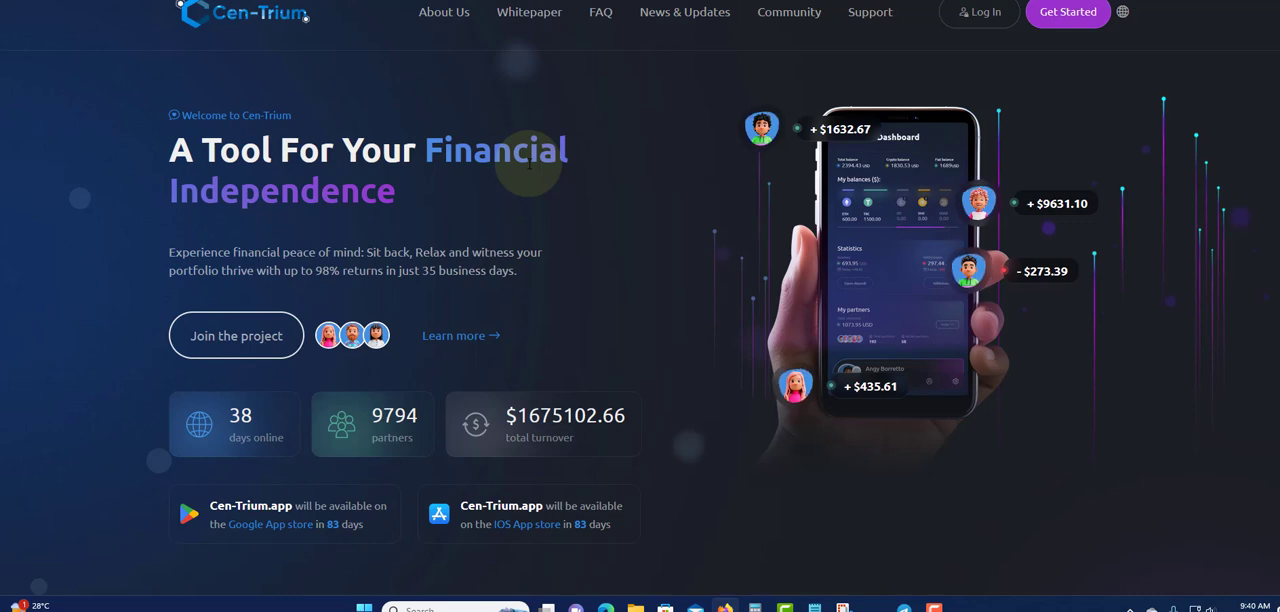
pyautogui.moveTo(692, 184)
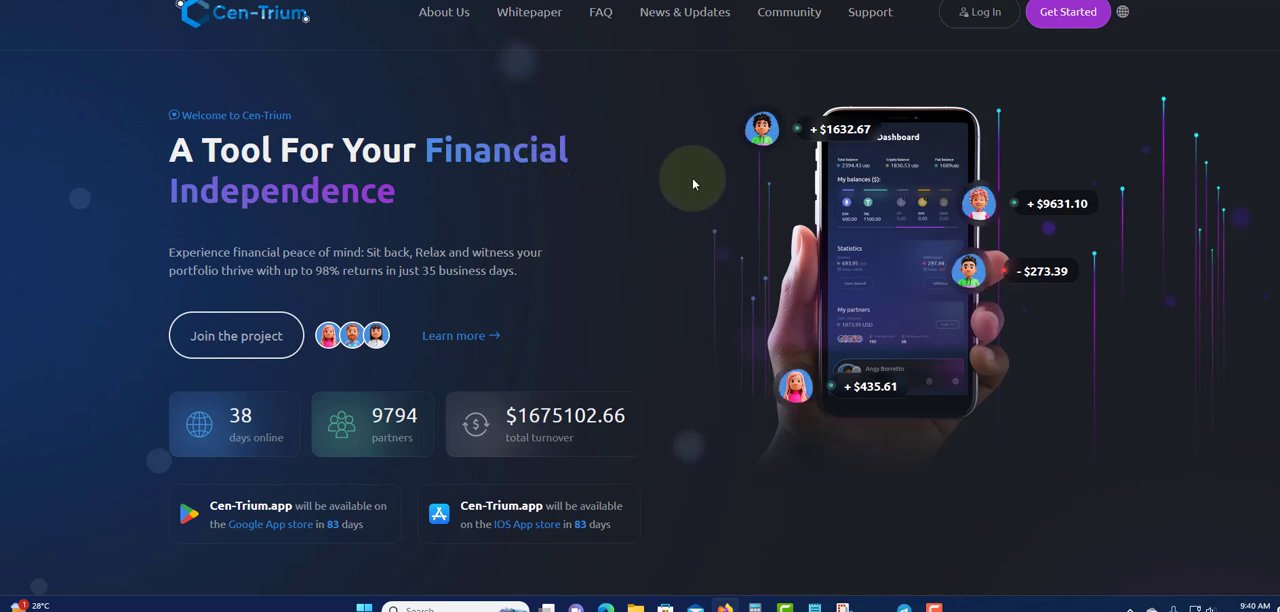
pyautogui.moveTo(684, 208)
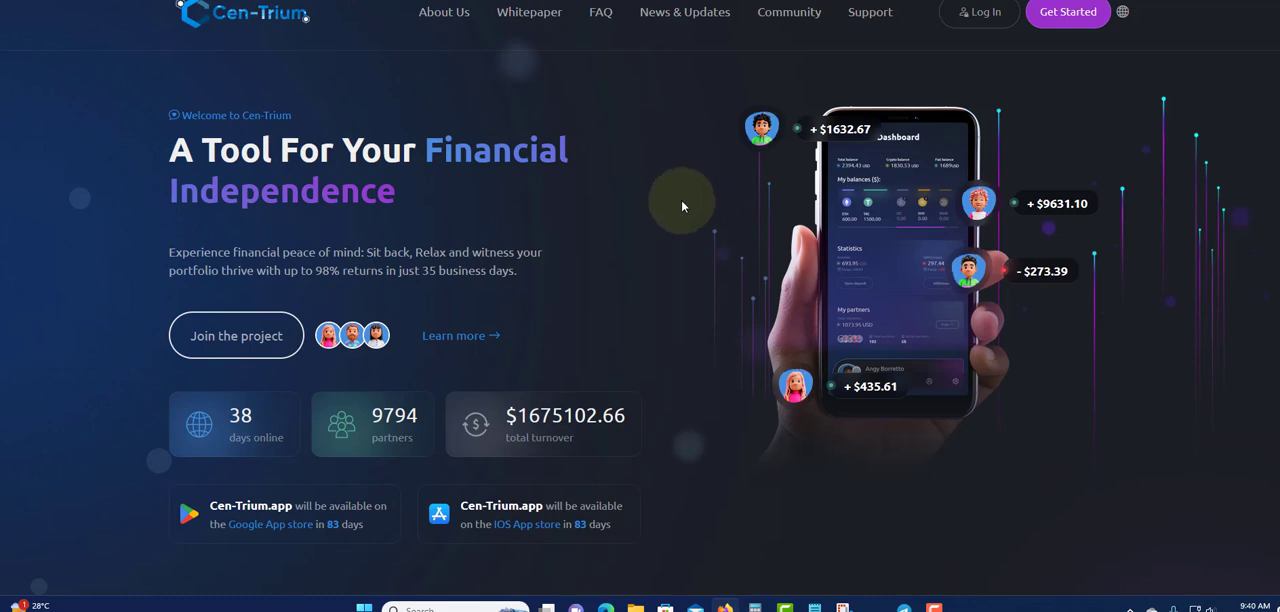
pyautogui.moveTo(492, 192)
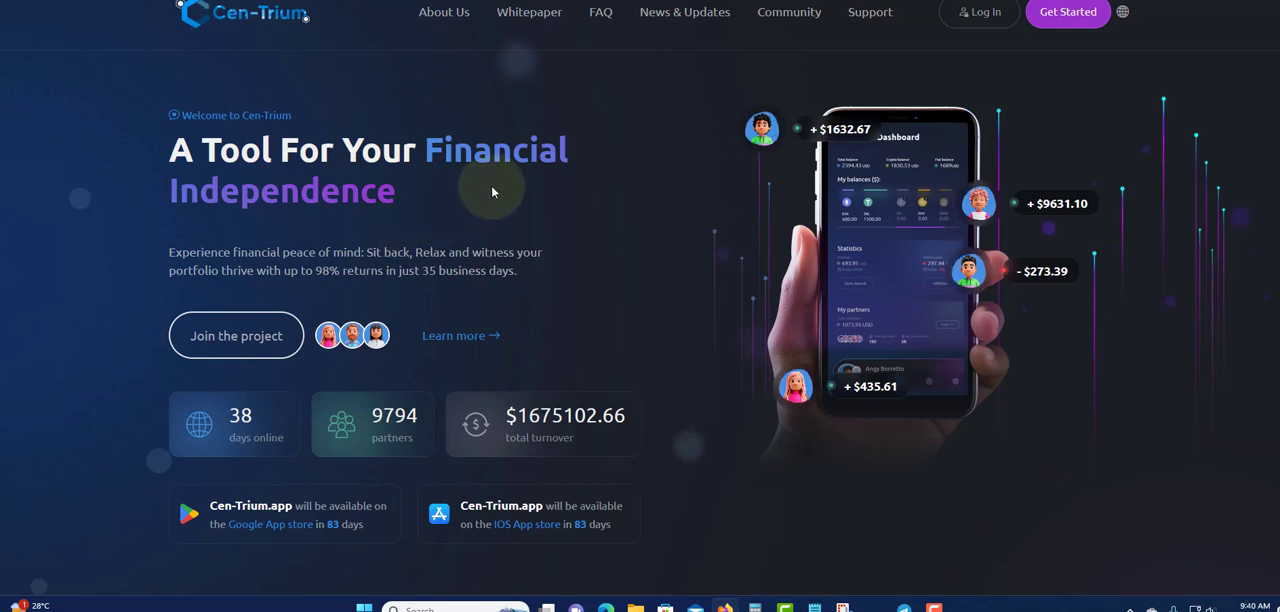
pyautogui.moveTo(784, 240)
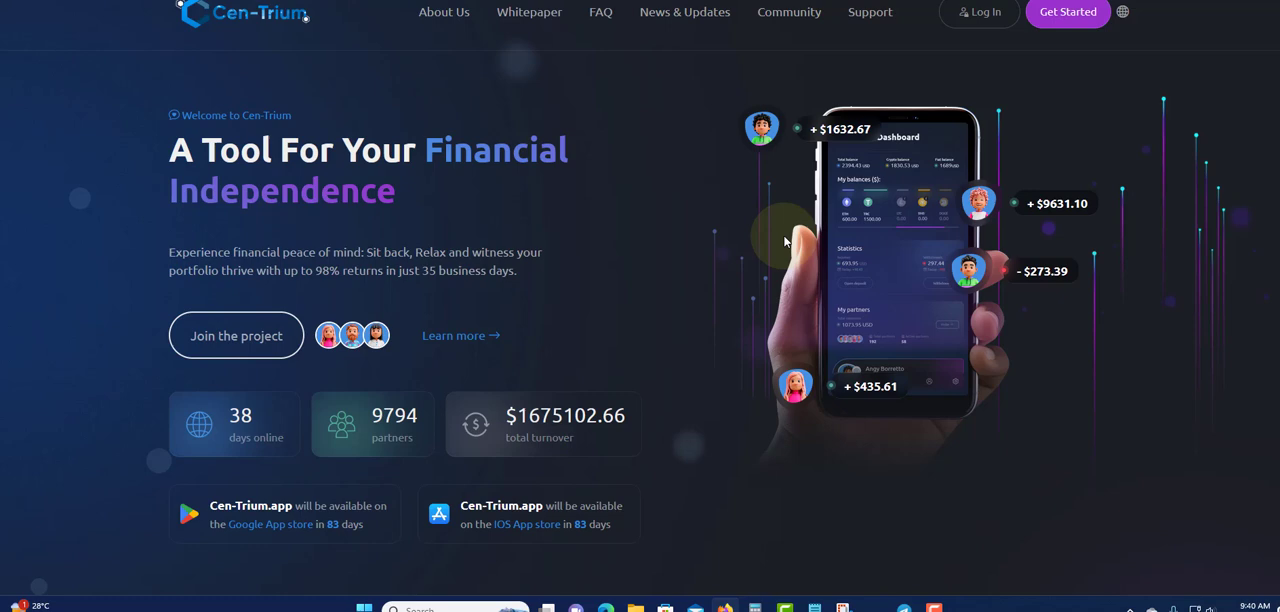